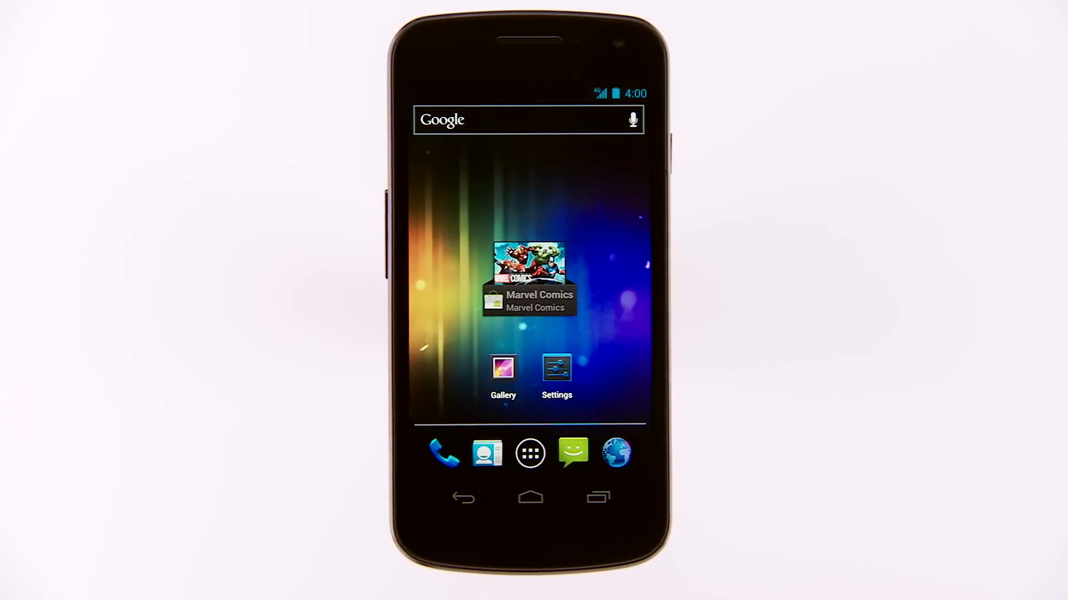
Open the app drawer listing Navigation, Places, Search and Videos.
click(529, 497)
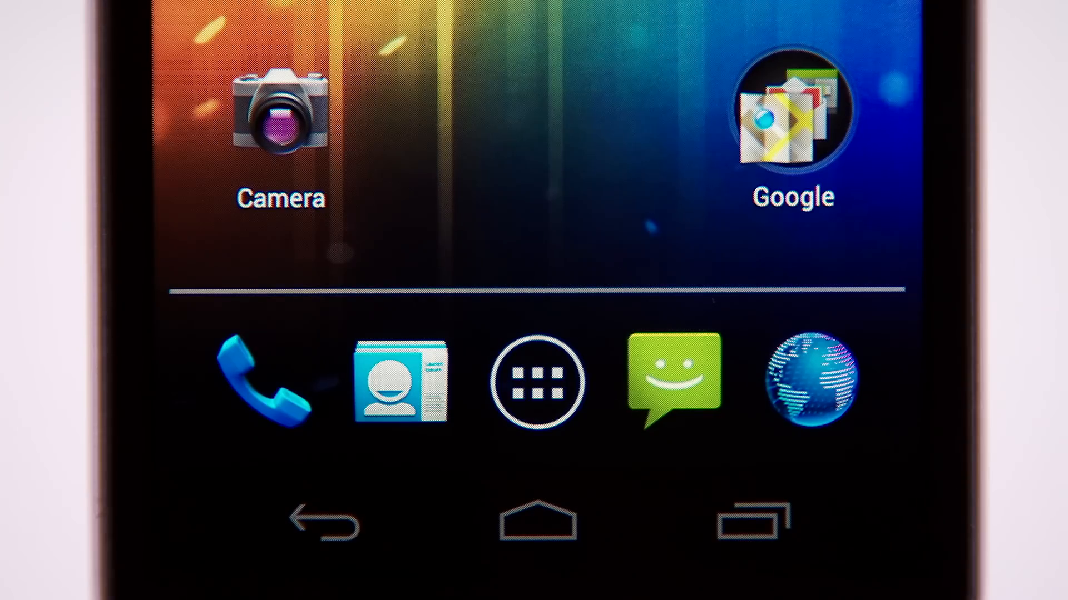
click(535, 382)
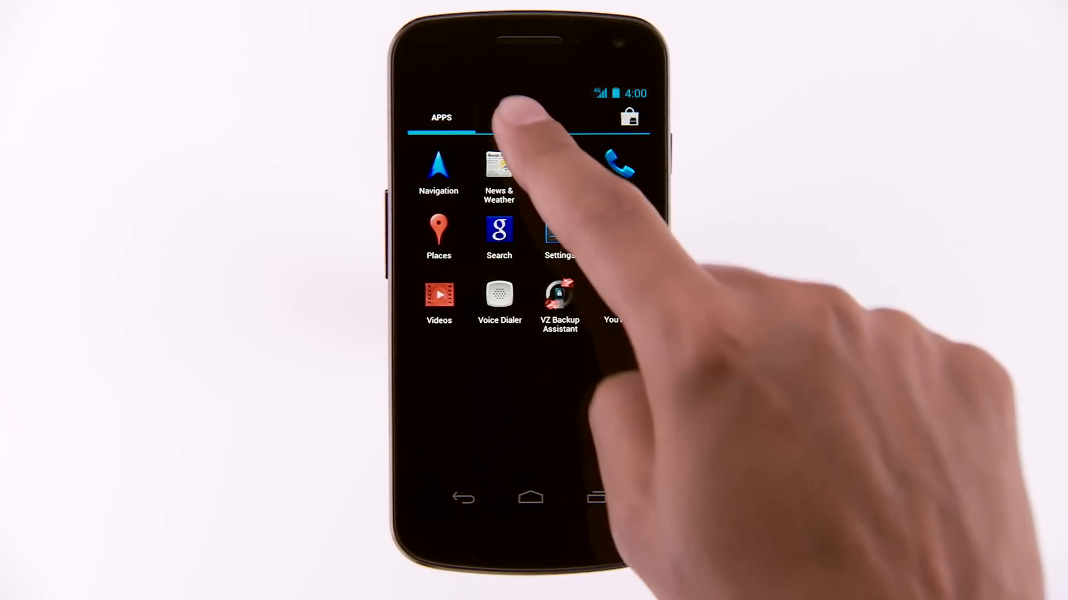
Drag the Direct message widget from the Widgets list onto the home screen.
click(514, 118)
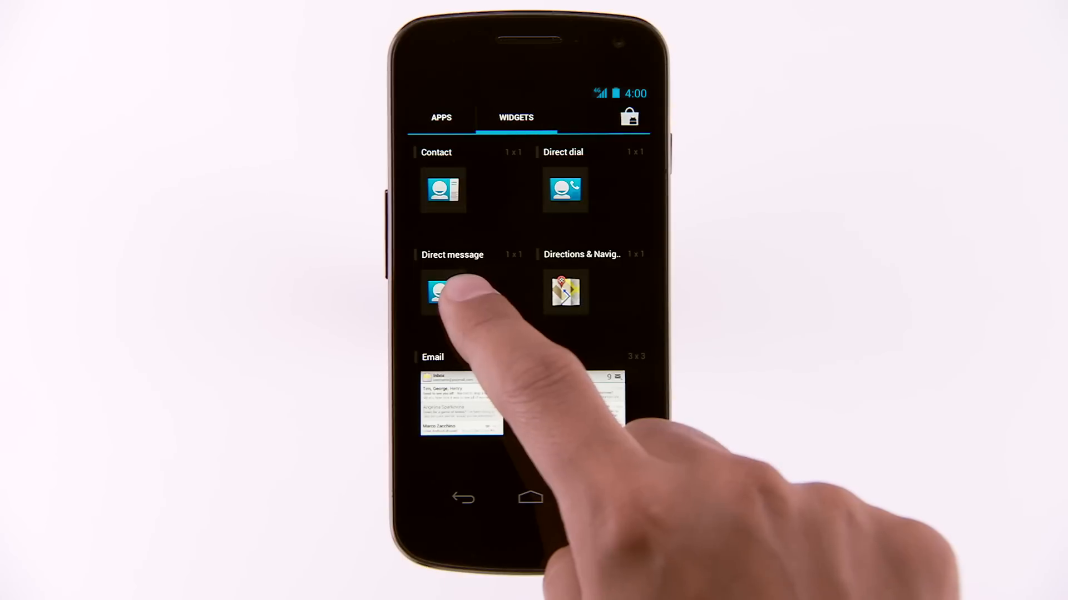
drag(443, 293, 449, 184)
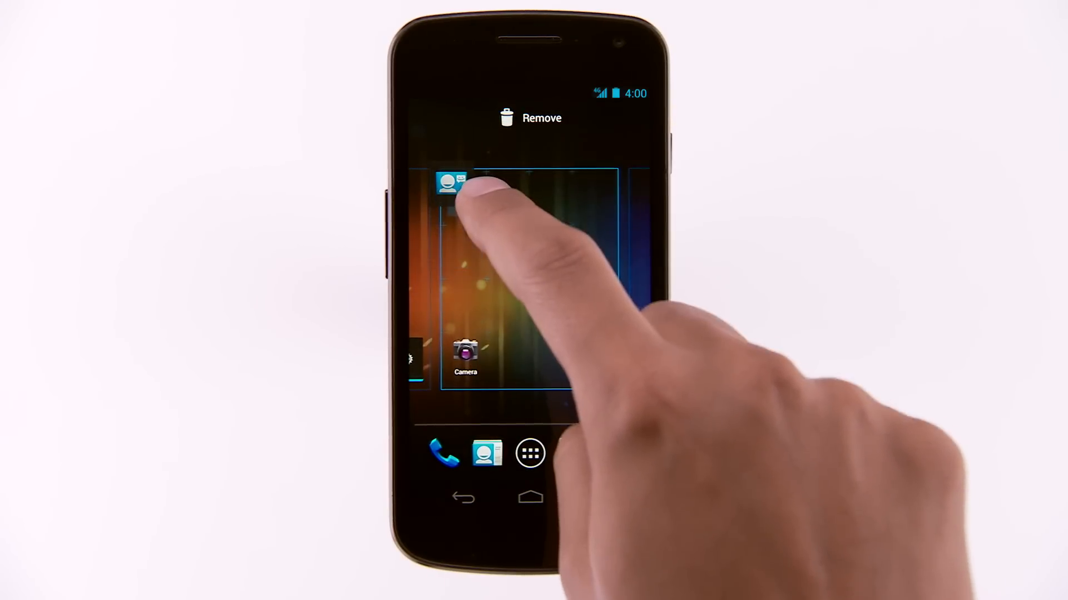